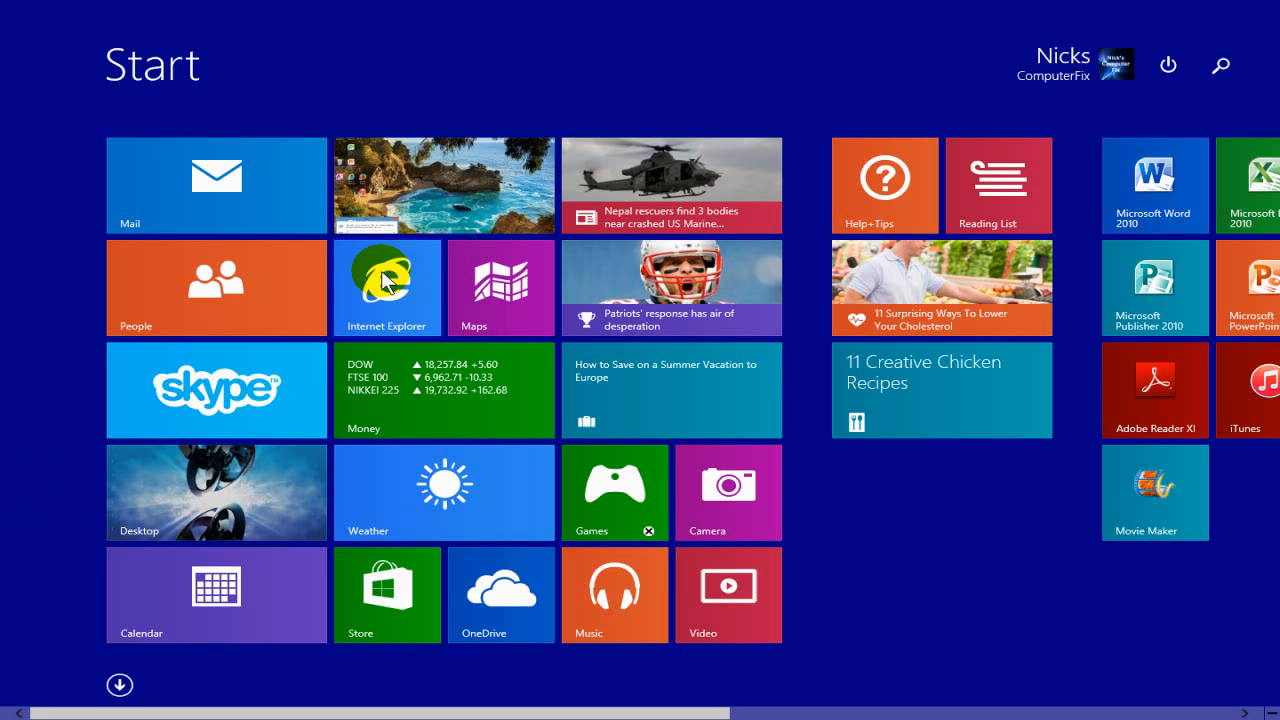
# Step: Launch Internet Explorer from its Start screen tile to show the Google homepage
pyautogui.click(387, 288)
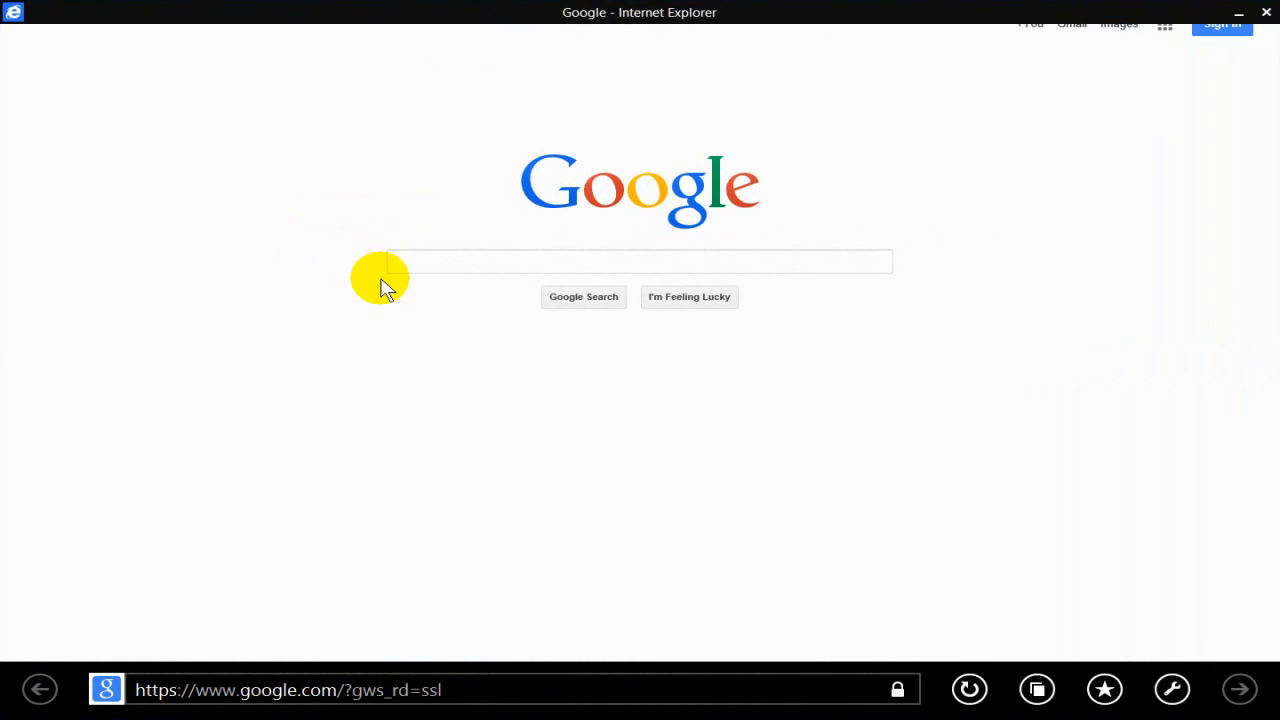
pyautogui.moveTo(393, 303)
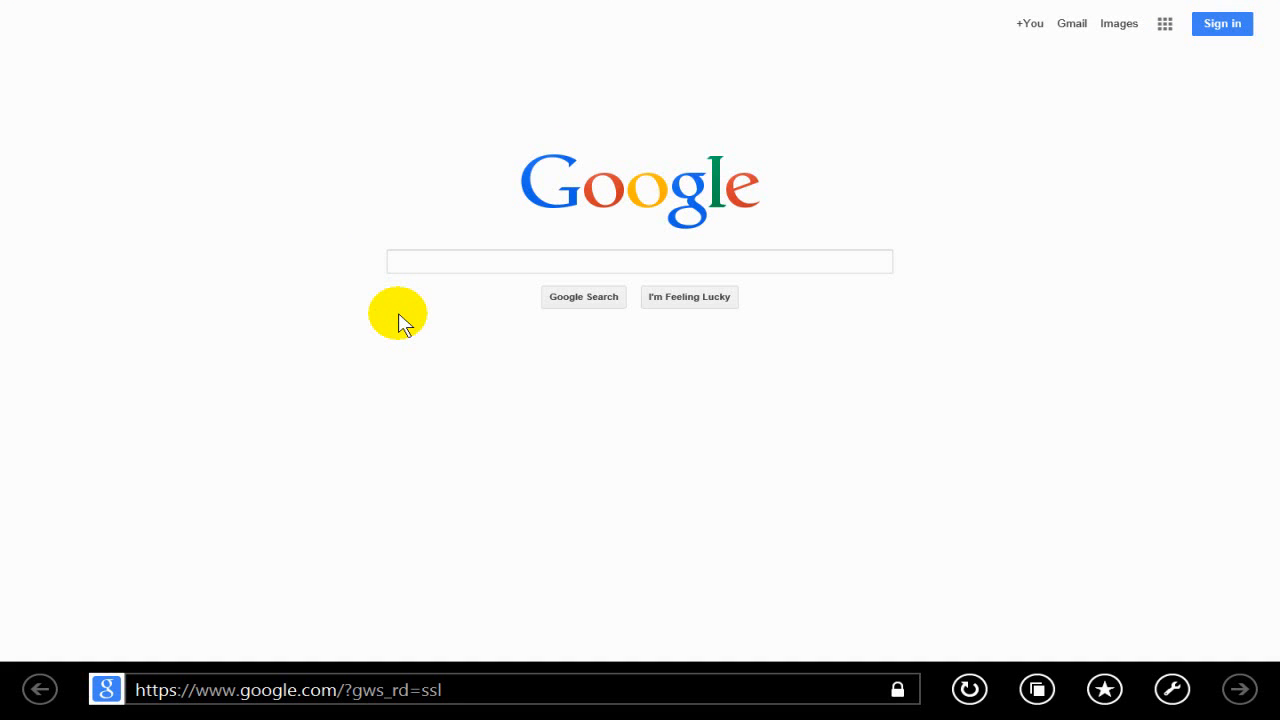
pyautogui.moveTo(38, 665)
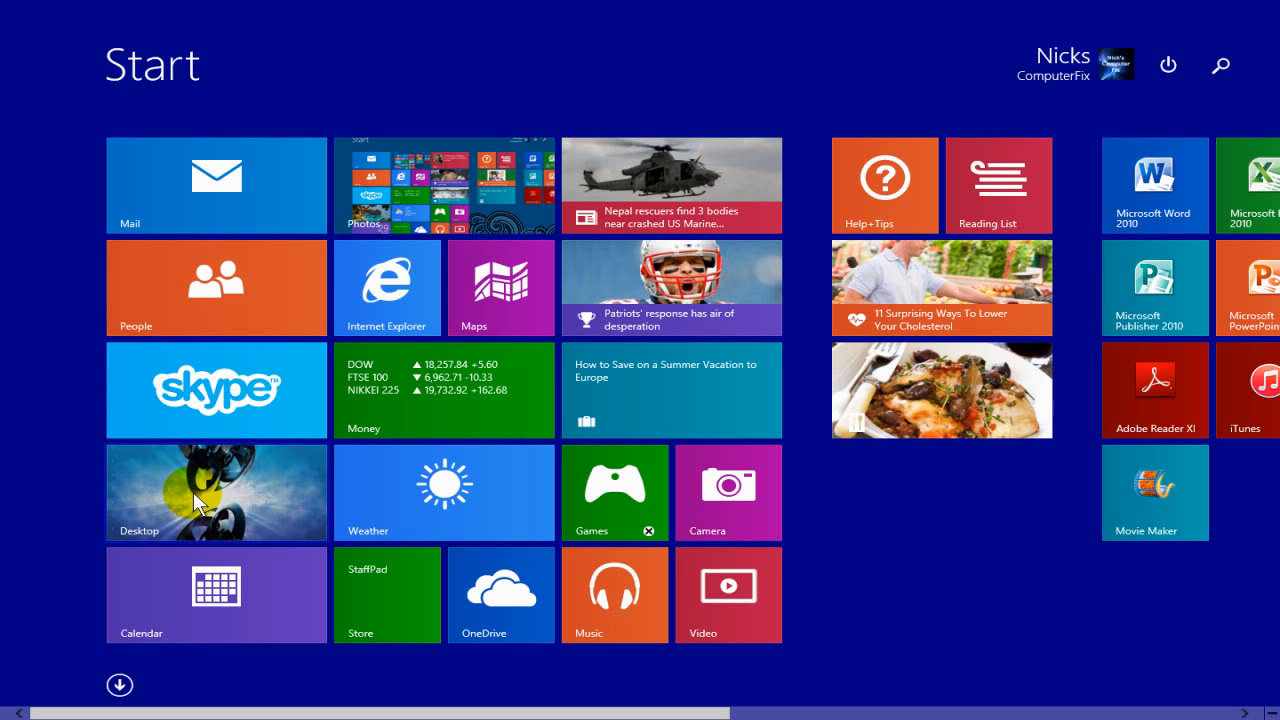
# Step: Open the desktop from the Desktop tile on the Start screen
pyautogui.click(216, 492)
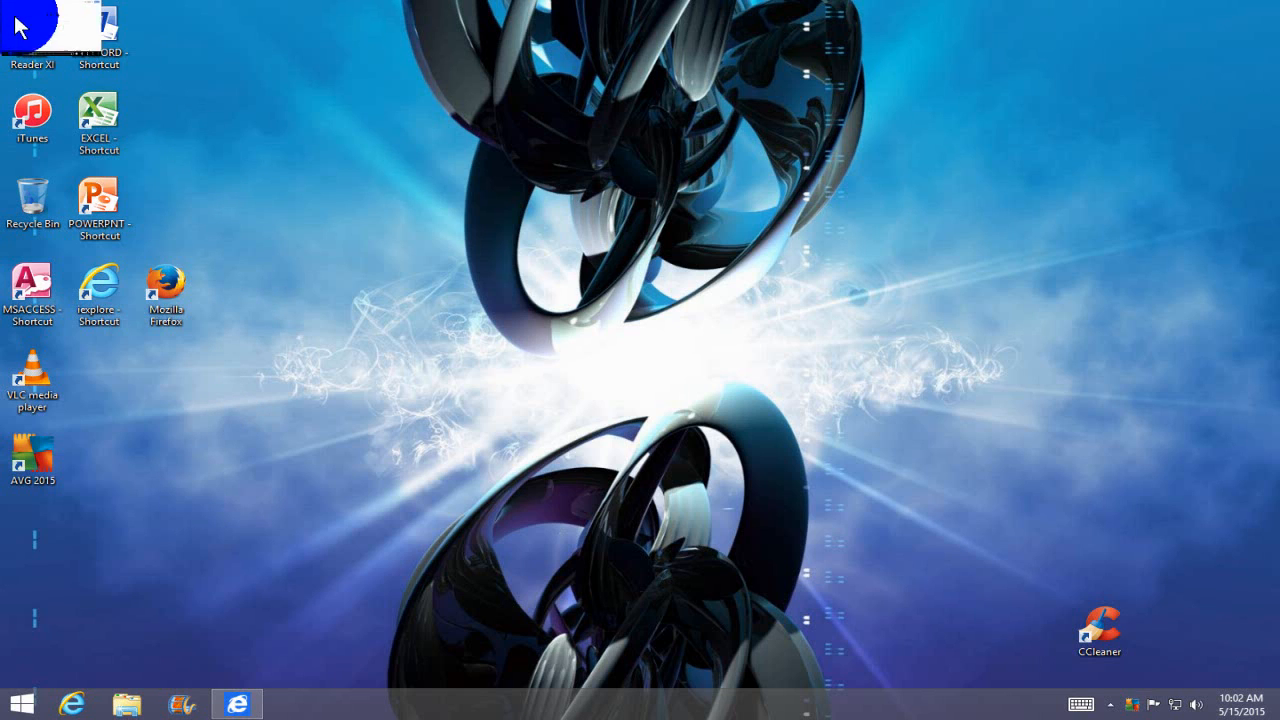
# Step: Snap Internet Explorer's Google page on the left beside the desktop
pyautogui.click(235, 703)
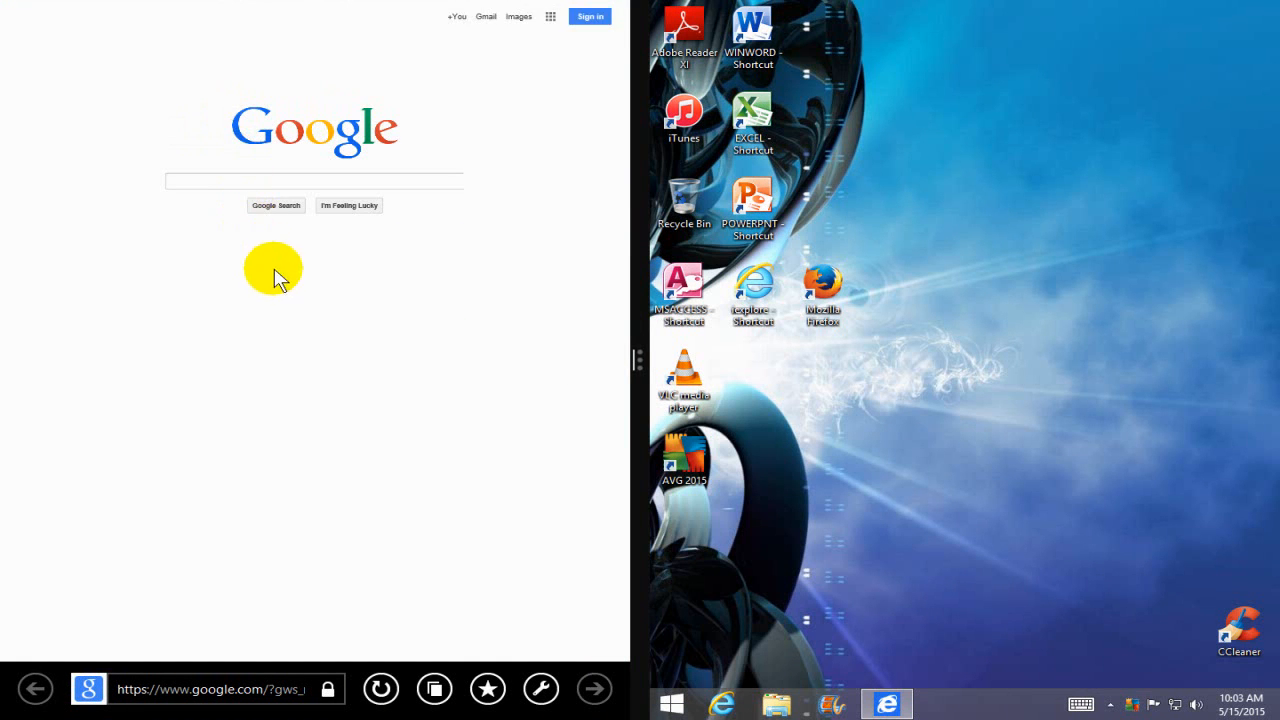
pyautogui.moveTo(347, 377)
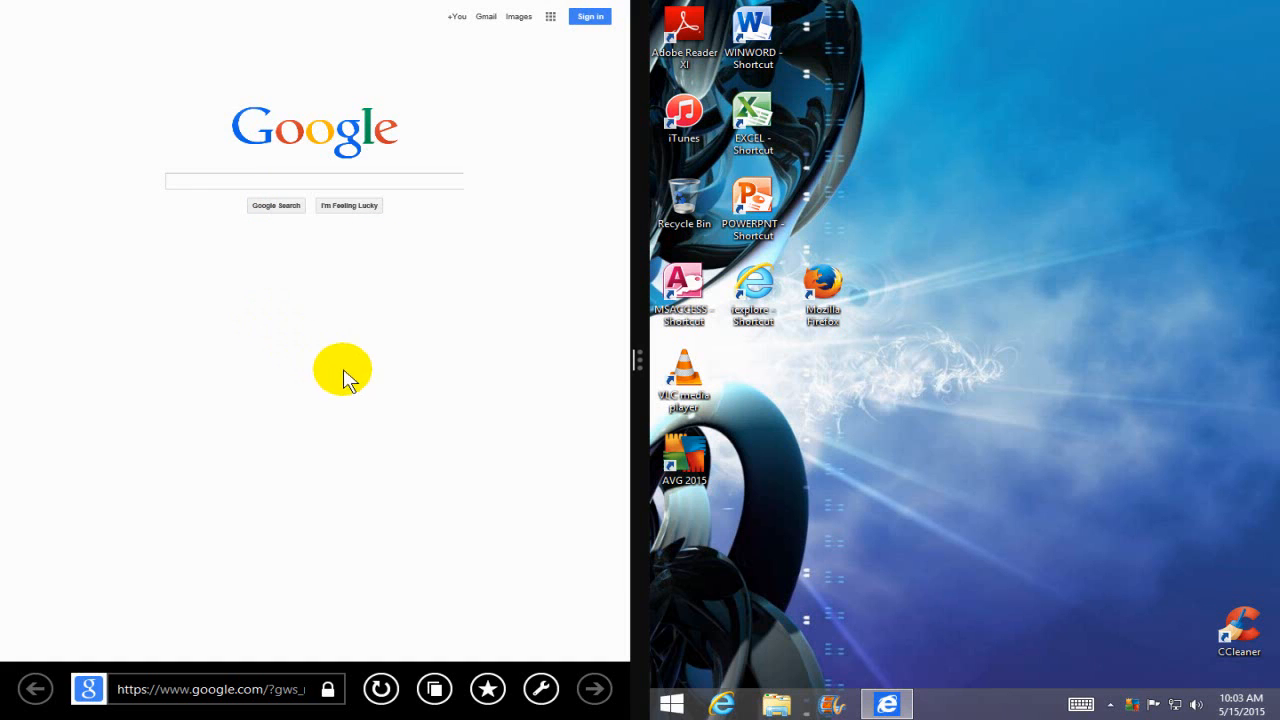
pyautogui.moveTo(1025, 388)
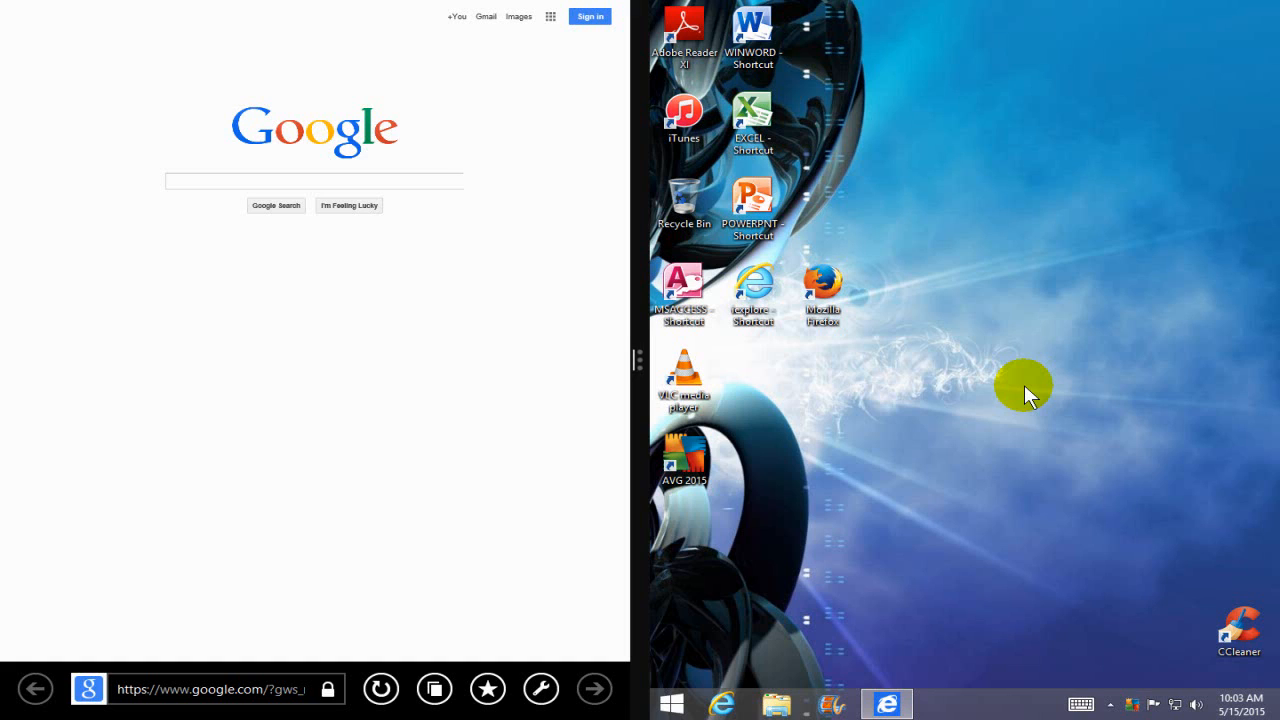
pyautogui.moveTo(632, 375)
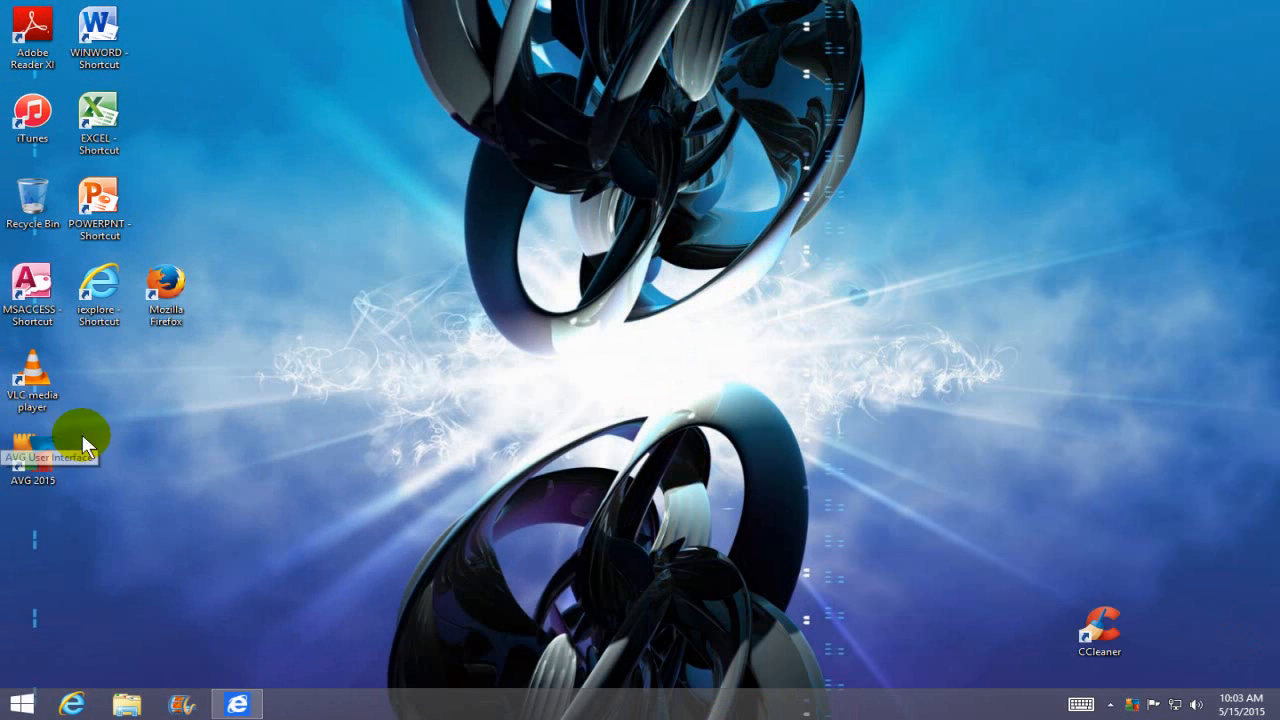
pyautogui.moveTo(383, 377)
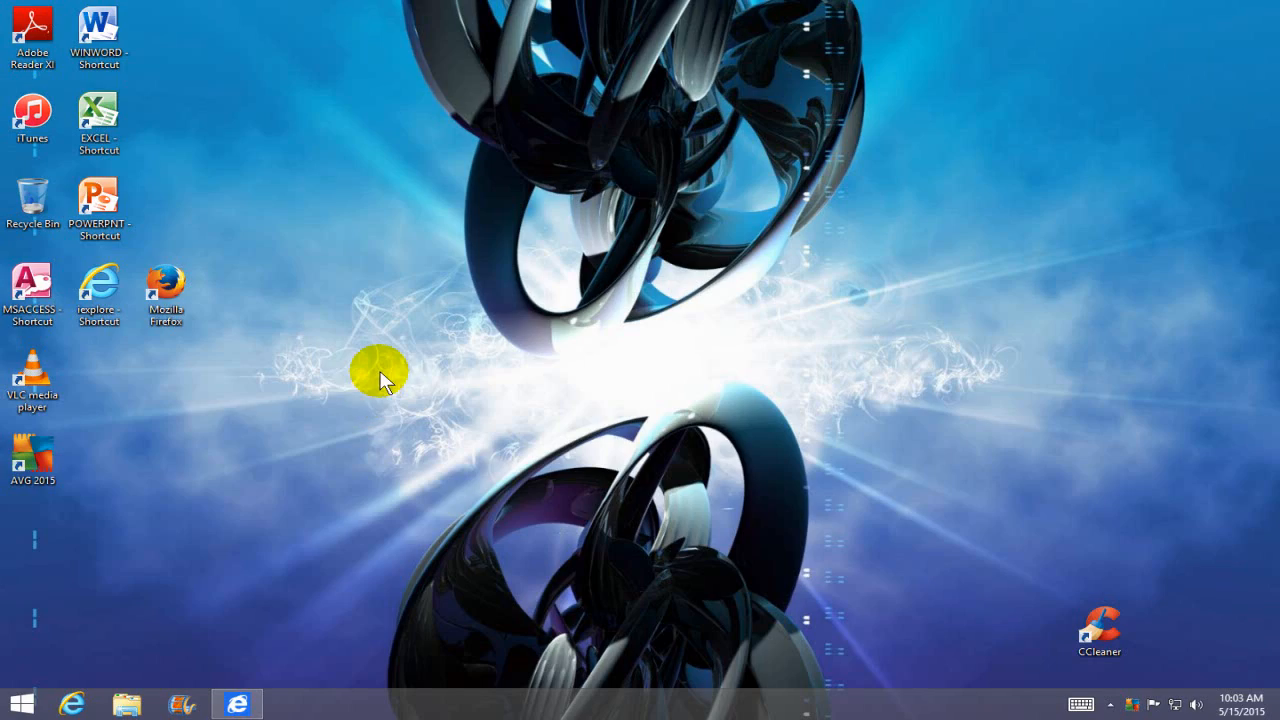